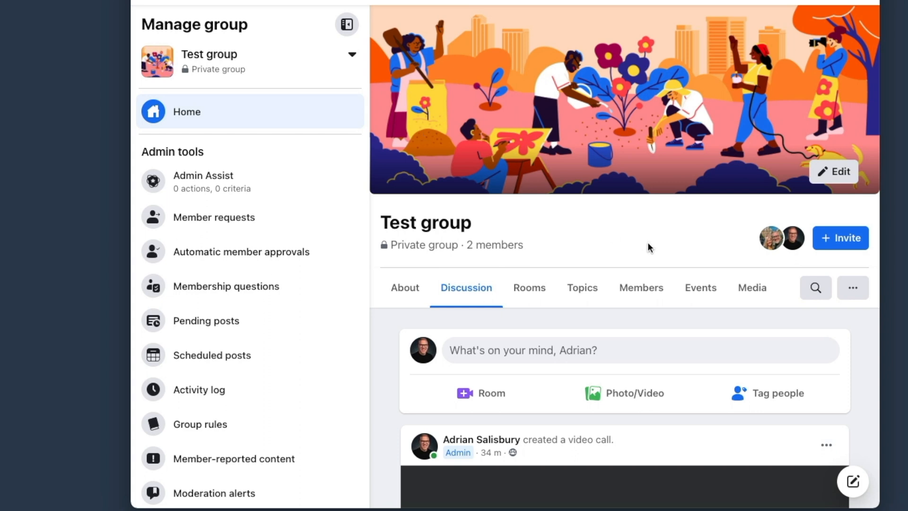
{"action": "mouse_move", "coordinate": [529, 287]}
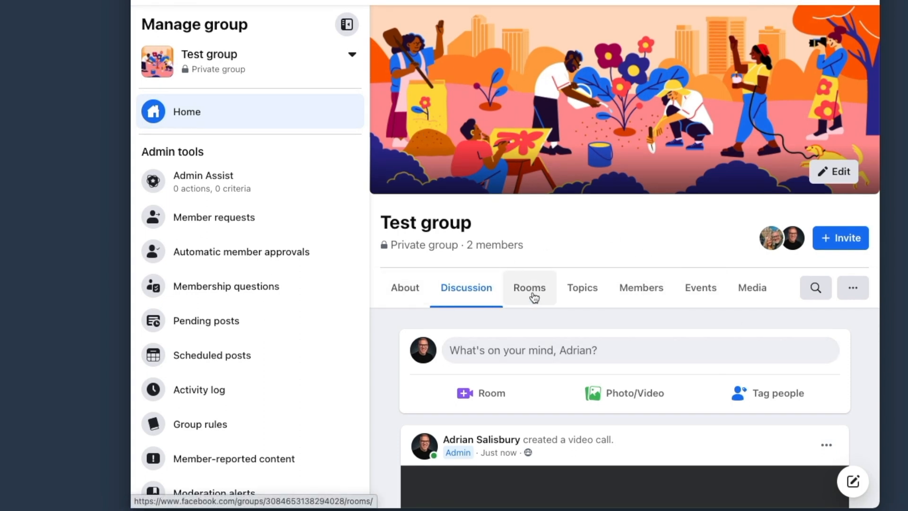
Create and post Adrian's room in Test group from its Rooms tab.
{"action": "left_click", "coordinate": [528, 287]}
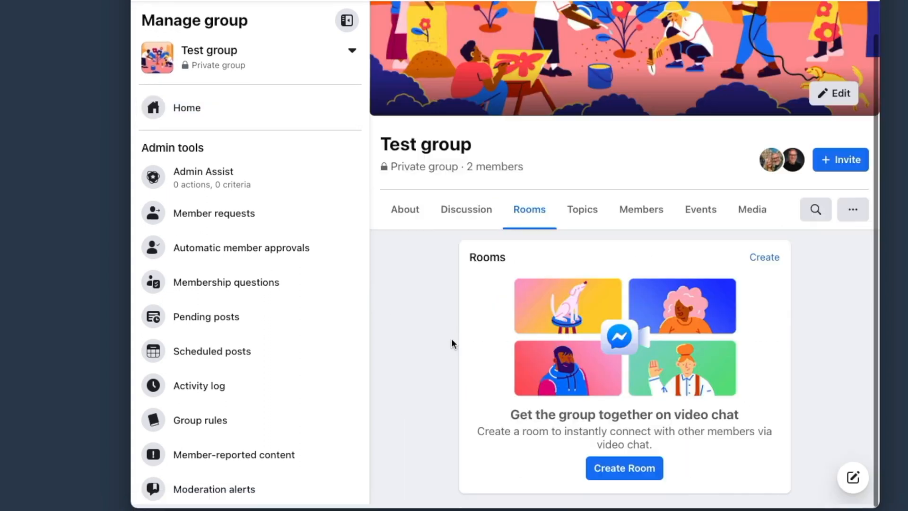
{"action": "left_click", "coordinate": [623, 468]}
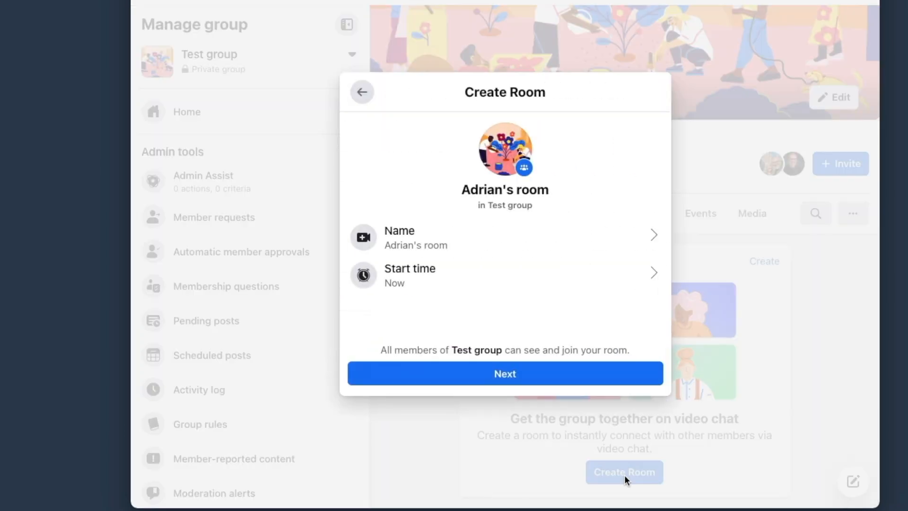
{"action": "left_click", "coordinate": [505, 373]}
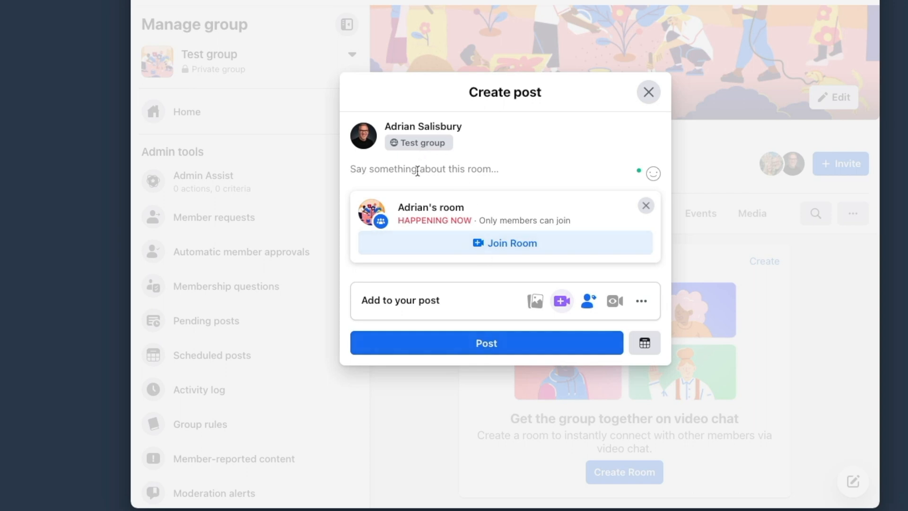
{"action": "left_click", "coordinate": [485, 342]}
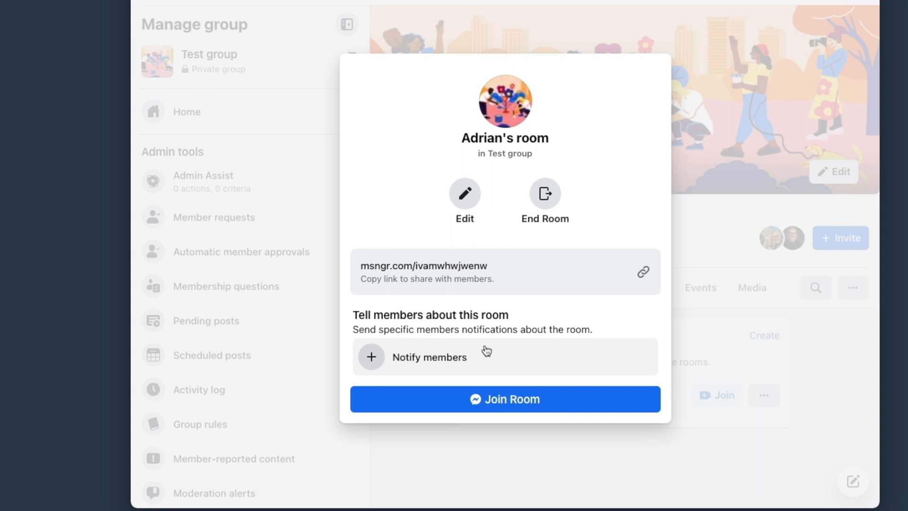
{"action": "mouse_move", "coordinate": [511, 406]}
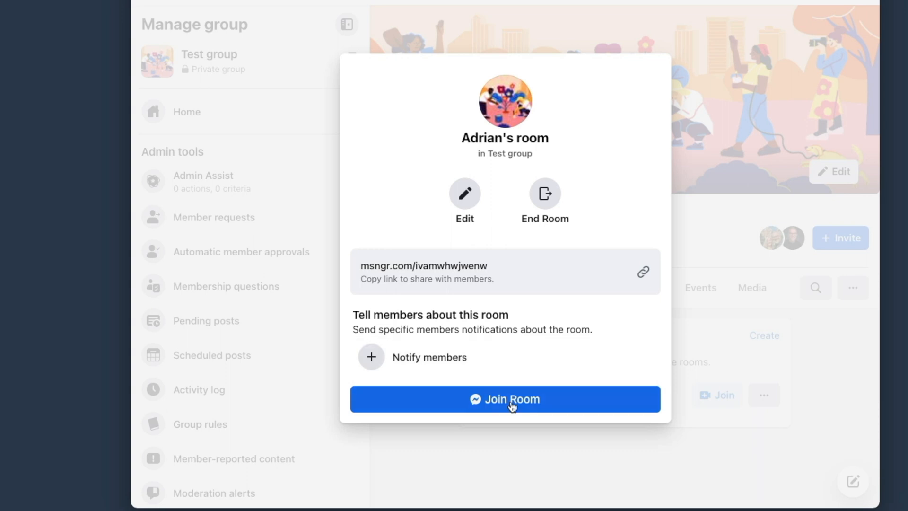
Join Adrian's room to reach the Messenger Rooms camera and audio preview.
{"action": "left_click", "coordinate": [504, 398]}
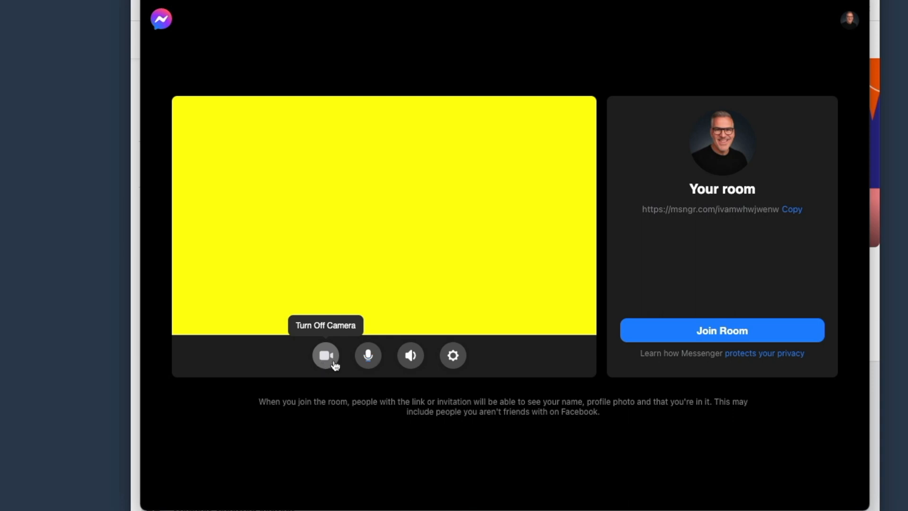
{"action": "mouse_move", "coordinate": [410, 355]}
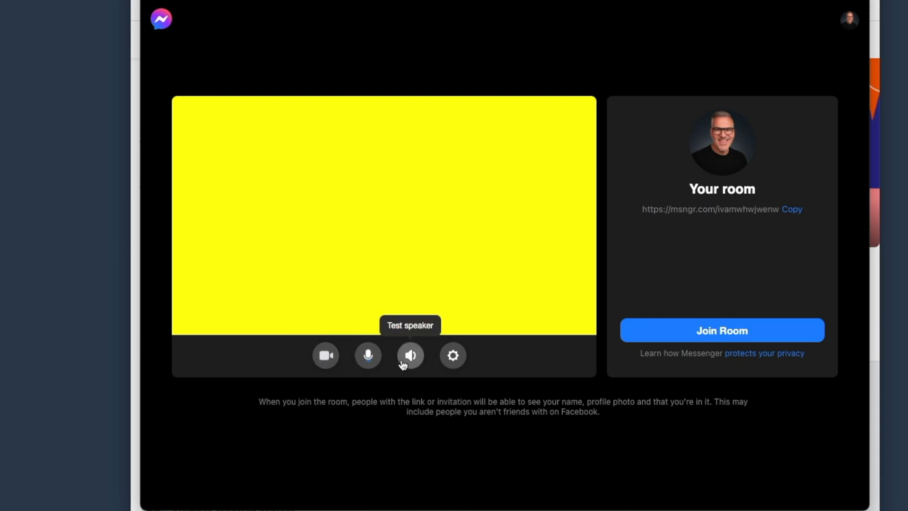
{"action": "mouse_move", "coordinate": [452, 355]}
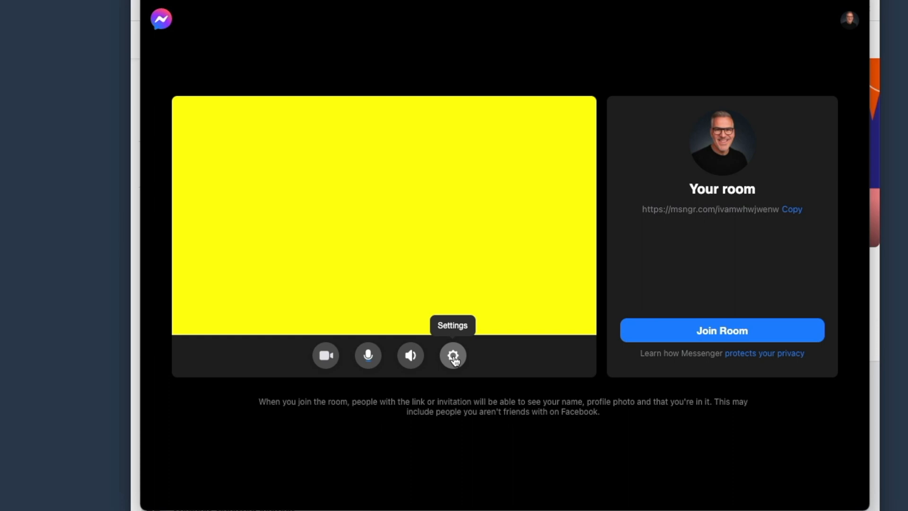
Set camera to Ecamm Live Virtual Cam, mic to Virtual Mic, output to Mac mini Speakers, and save.
{"action": "left_click", "coordinate": [452, 355]}
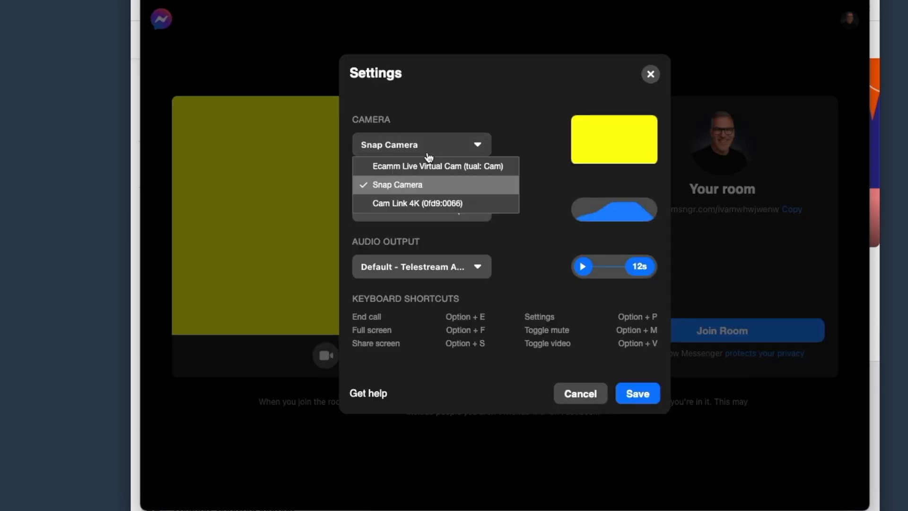
{"action": "left_click", "coordinate": [437, 166]}
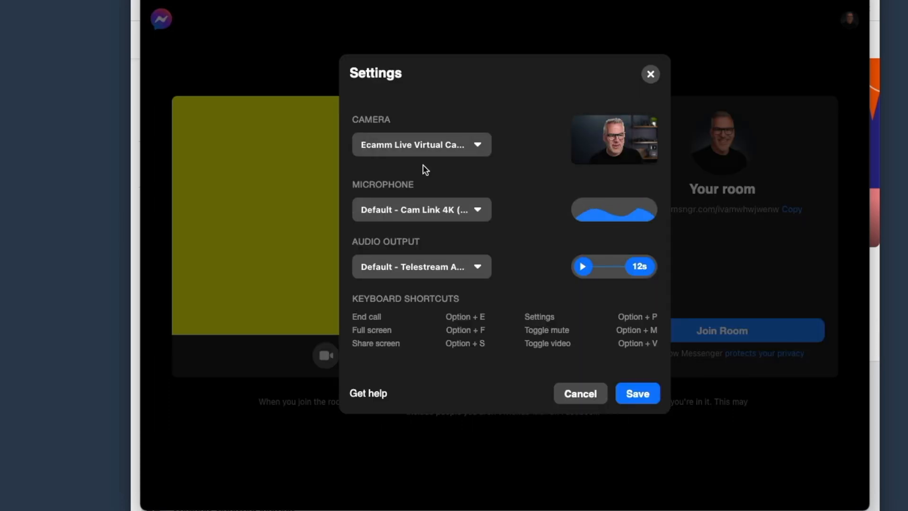
{"action": "mouse_move", "coordinate": [421, 210]}
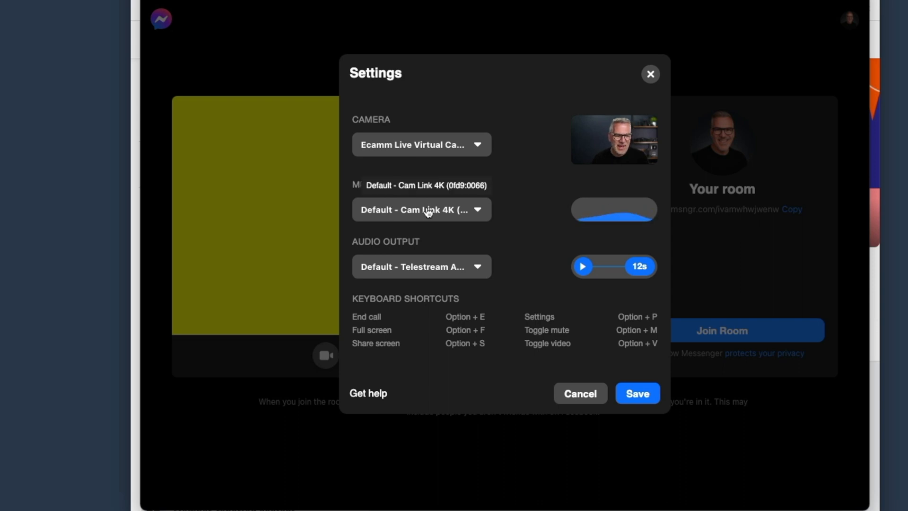
{"action": "left_click", "coordinate": [421, 208]}
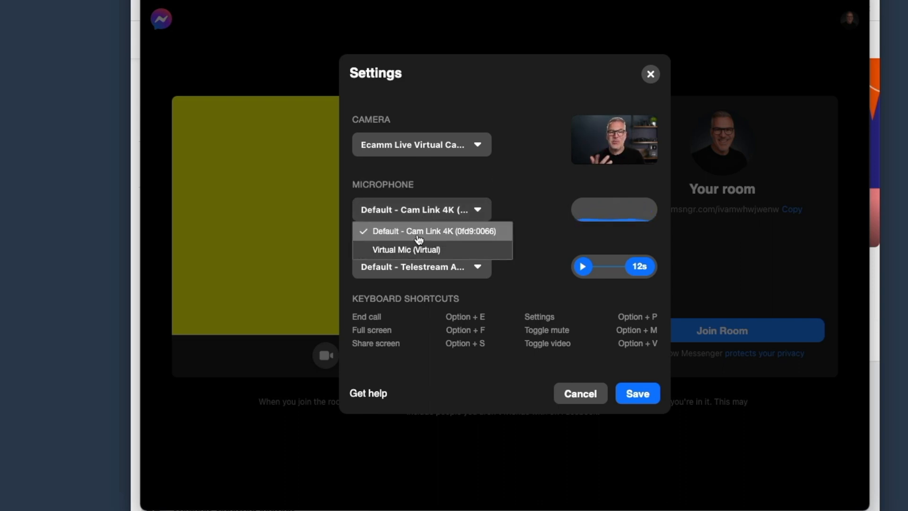
{"action": "left_click", "coordinate": [405, 250]}
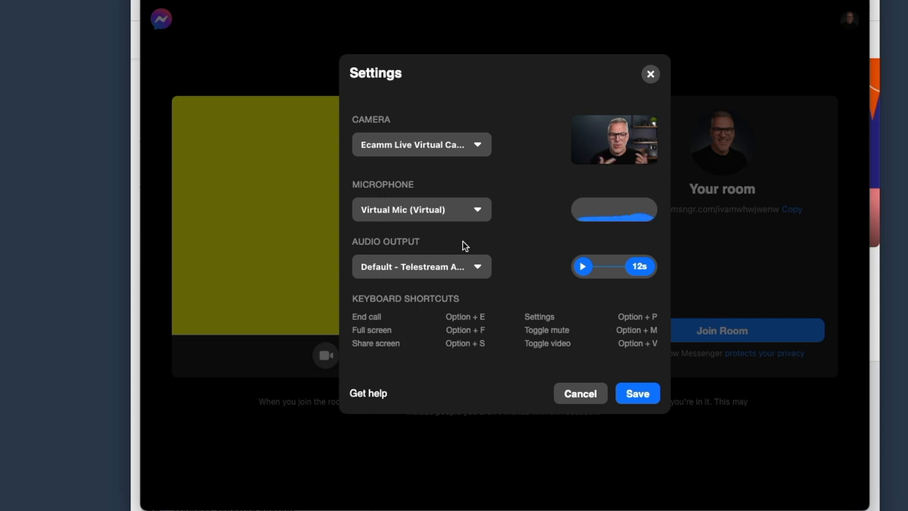
{"action": "left_click", "coordinate": [420, 266]}
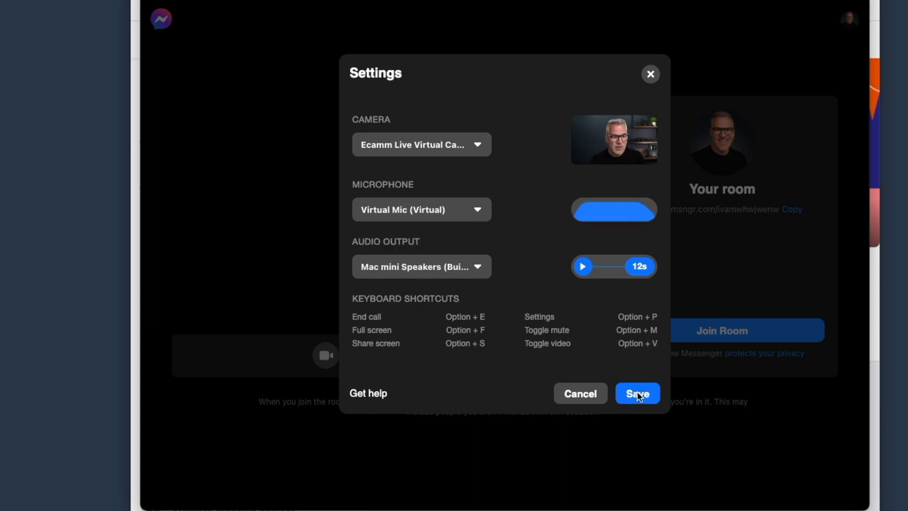
{"action": "left_click", "coordinate": [636, 392]}
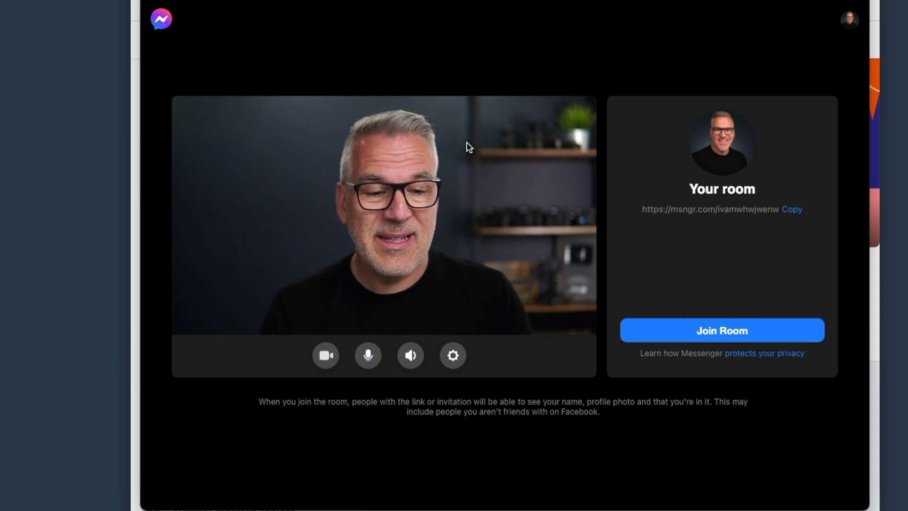
{"action": "mouse_move", "coordinate": [367, 355]}
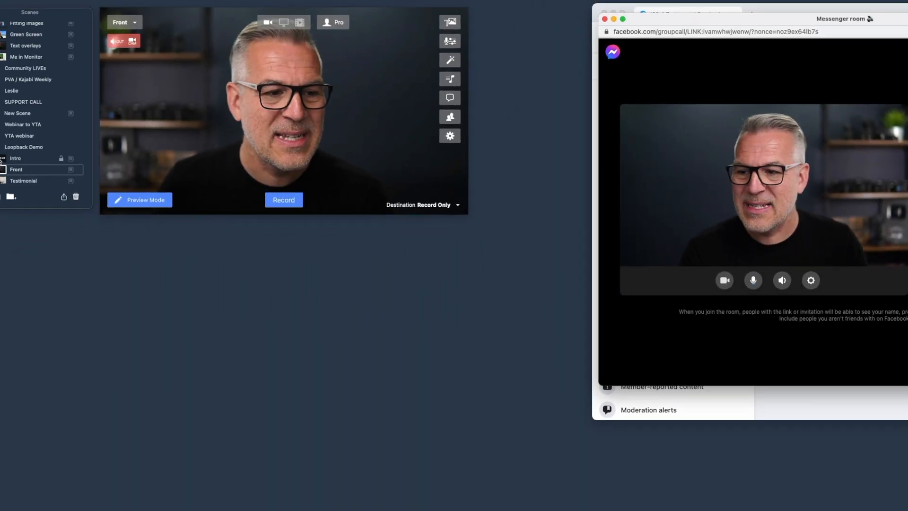
{"action": "left_click", "coordinate": [752, 279]}
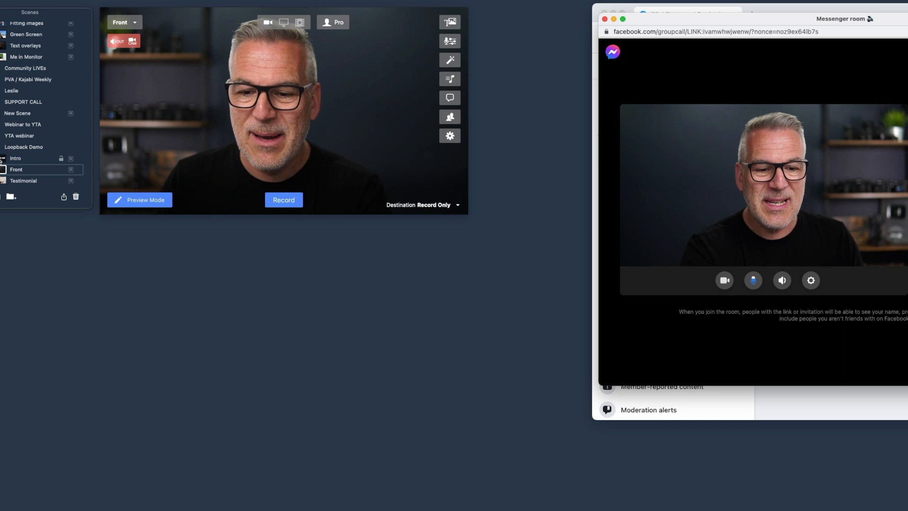
{"action": "left_click", "coordinate": [753, 279]}
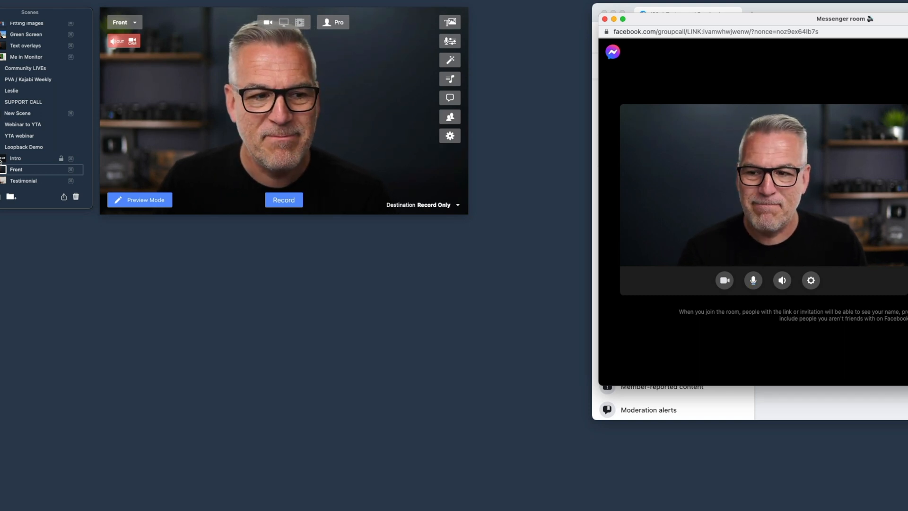
{"action": "left_click", "coordinate": [16, 158]}
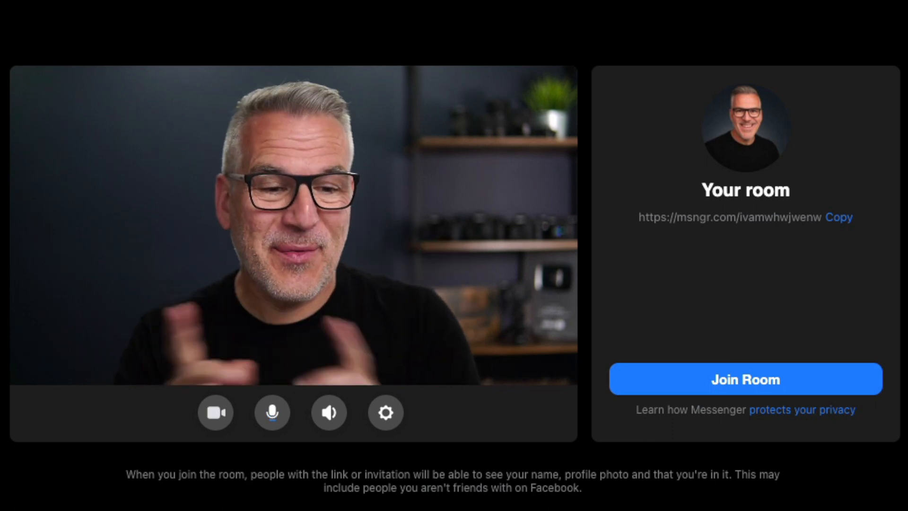
{"action": "left_click", "coordinate": [271, 413]}
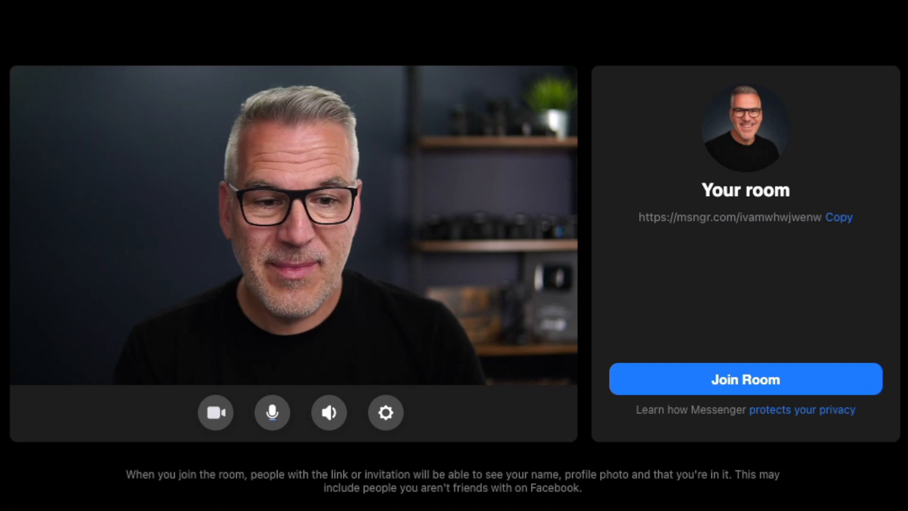
{"action": "left_click", "coordinate": [271, 412]}
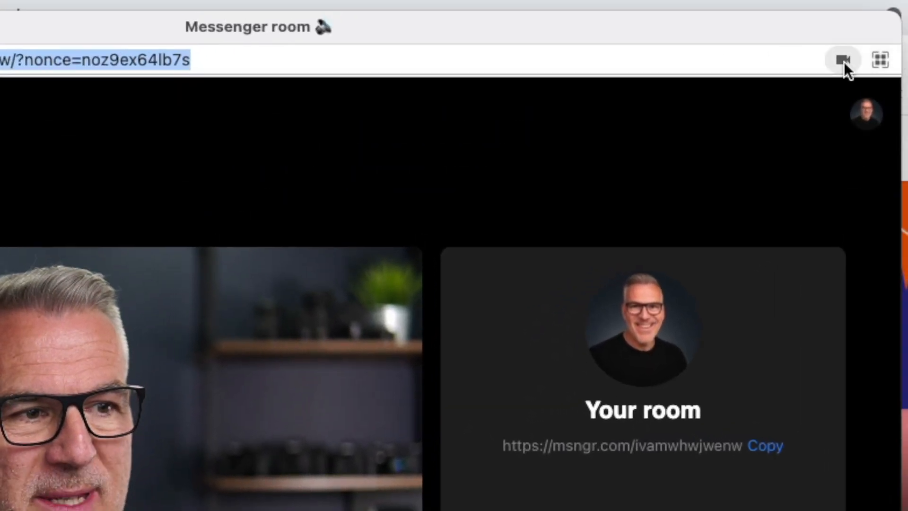
Confirm the site uses Virtual Mic and Ecamm Live camera, then manage Chrome permissions.
{"action": "left_click", "coordinate": [843, 60]}
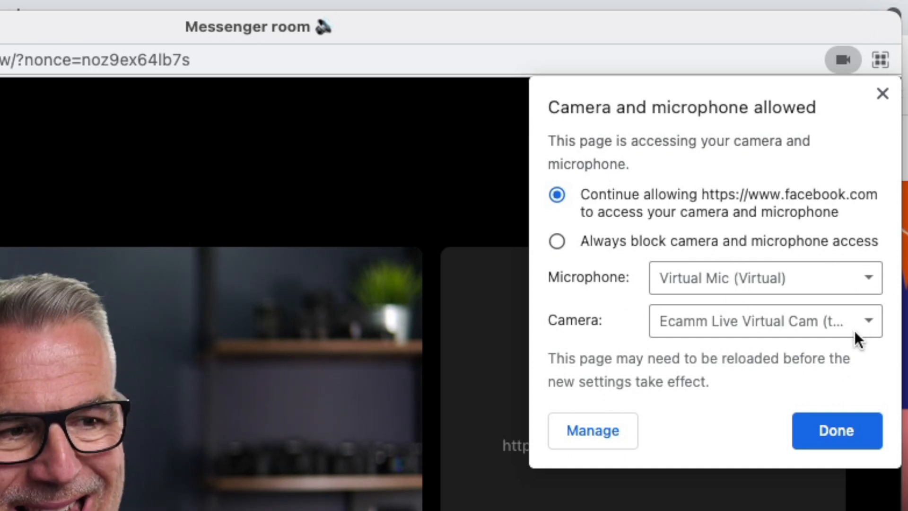
{"action": "mouse_move", "coordinate": [723, 330]}
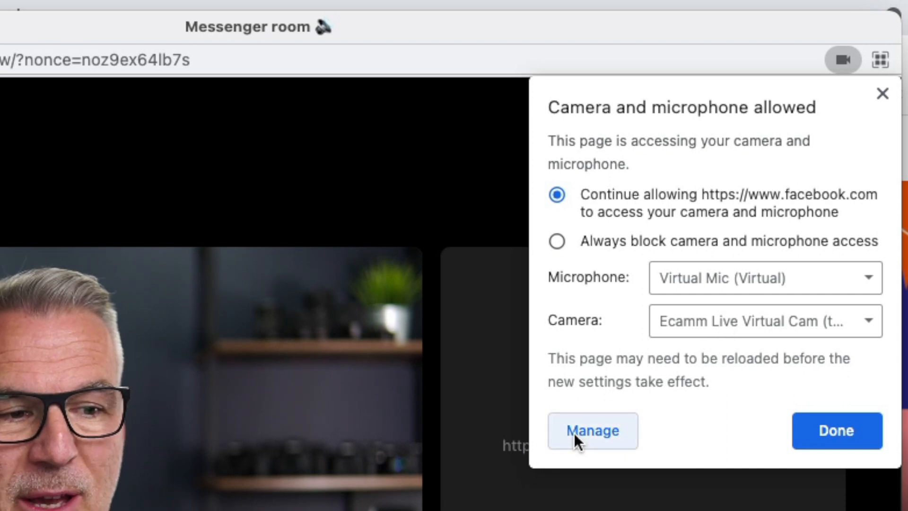
{"action": "left_click", "coordinate": [592, 430]}
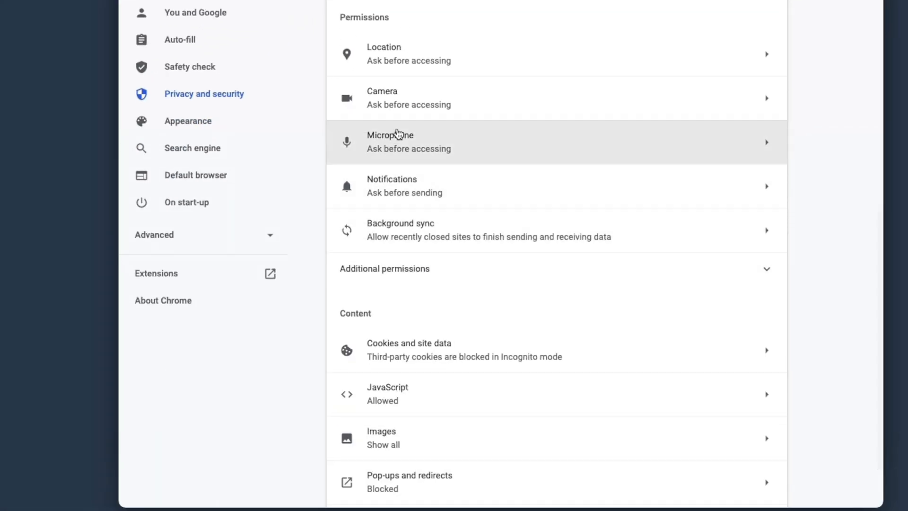
Keep Ecamm Live Virtual Cam as Chrome's default camera and view About Chrome version 91.0.4472.77.
{"action": "left_click", "coordinate": [382, 98]}
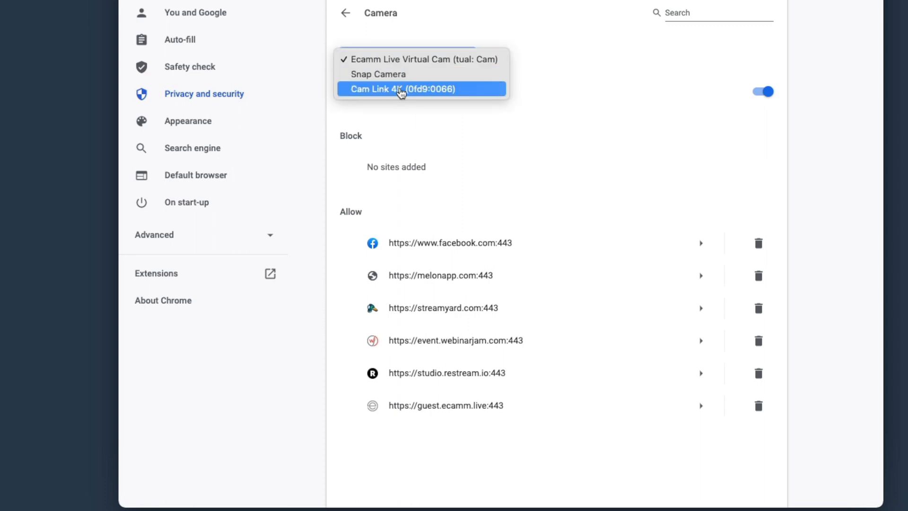
{"action": "mouse_move", "coordinate": [408, 61]}
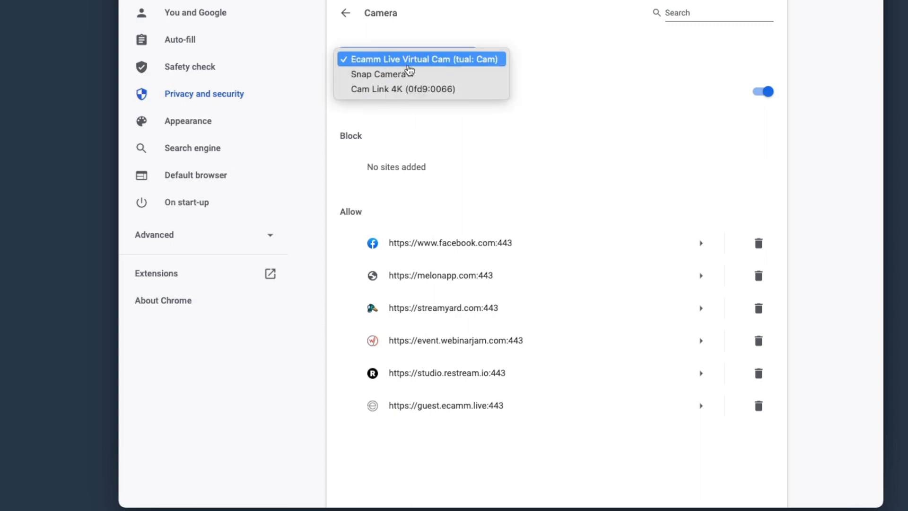
{"action": "mouse_move", "coordinate": [492, 66]}
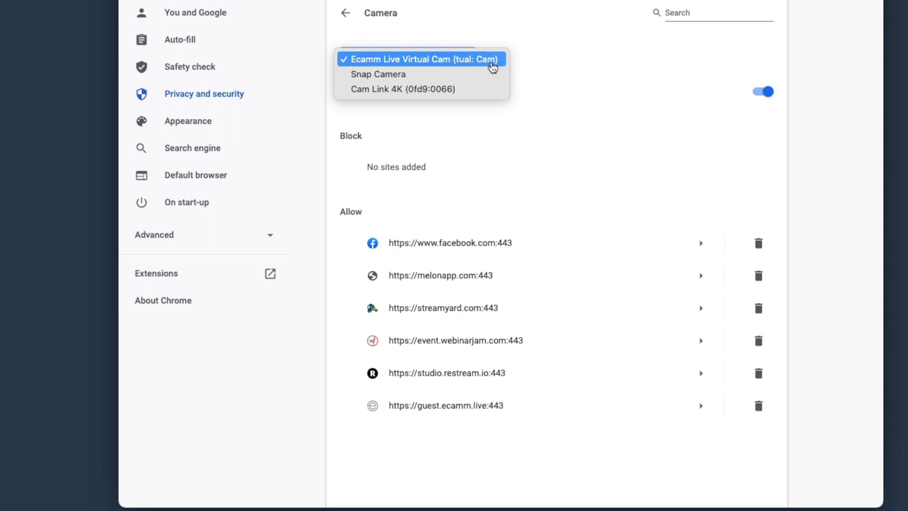
{"action": "left_click", "coordinate": [421, 59]}
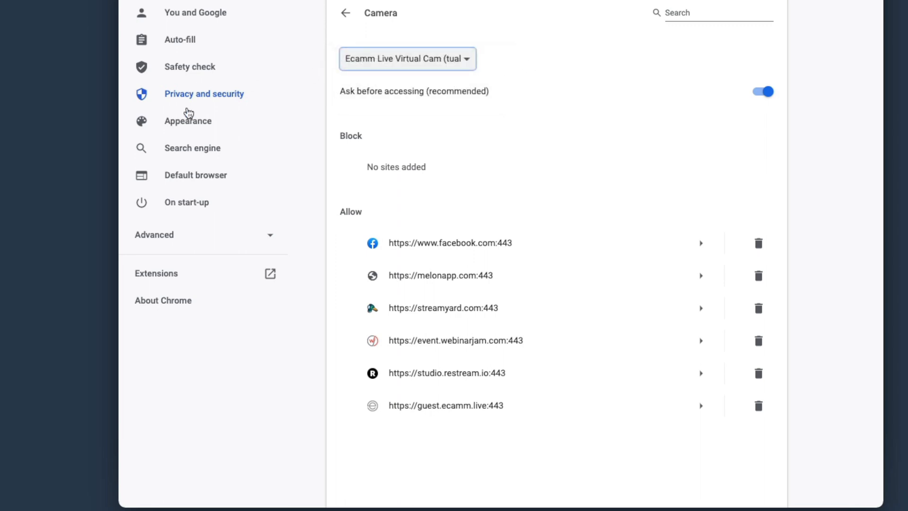
{"action": "mouse_move", "coordinate": [198, 250]}
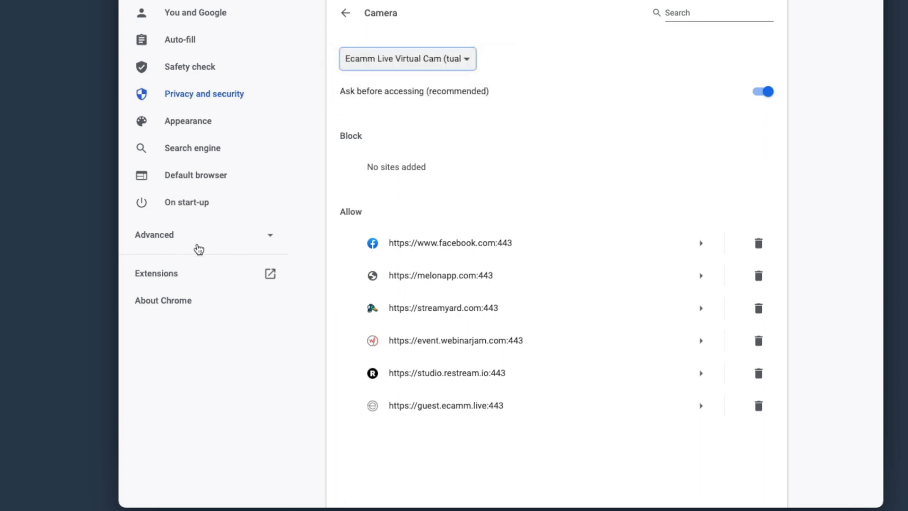
{"action": "left_click", "coordinate": [163, 300]}
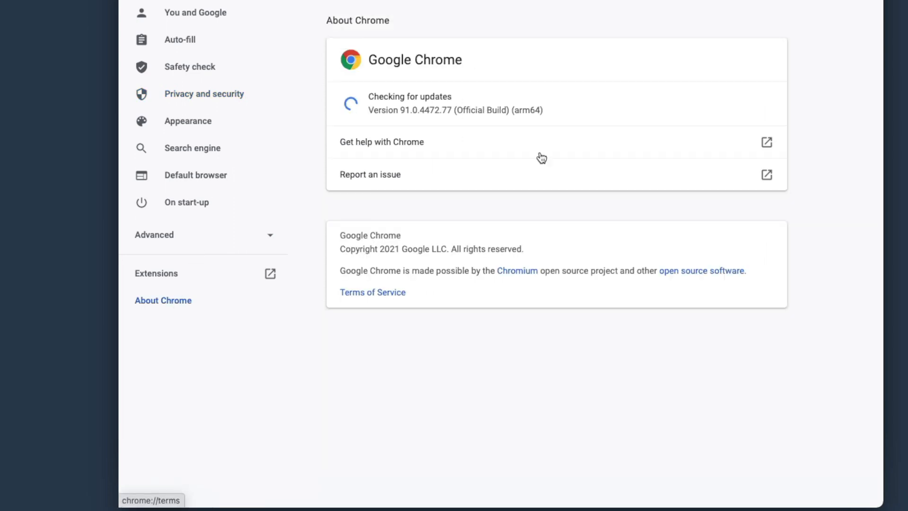